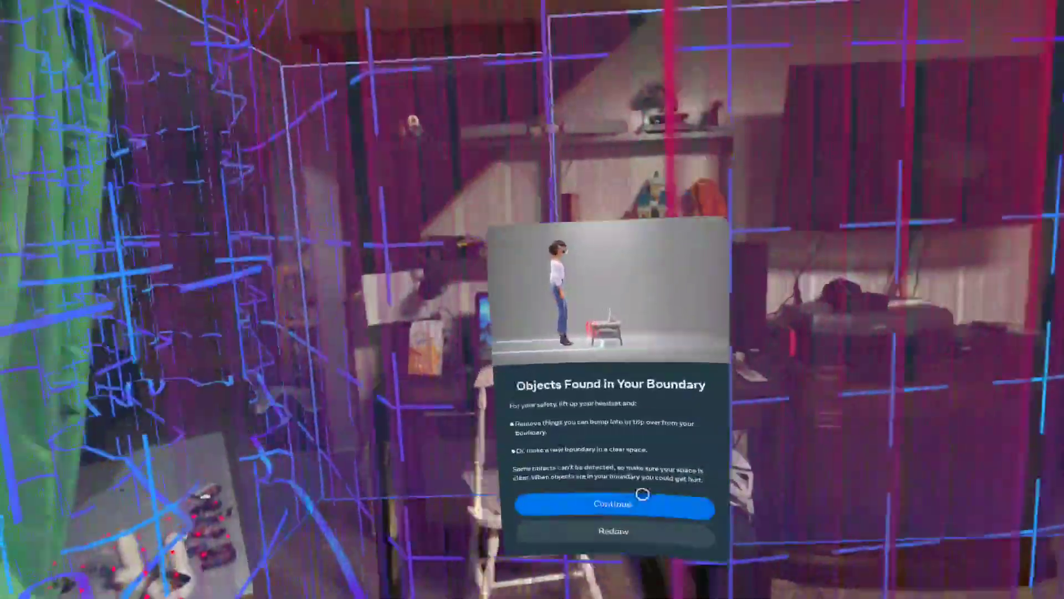
# - Accept the 'Objects Found in Your Boundary' warning with Continue, keeping the current play area
pyautogui.click(610, 505)
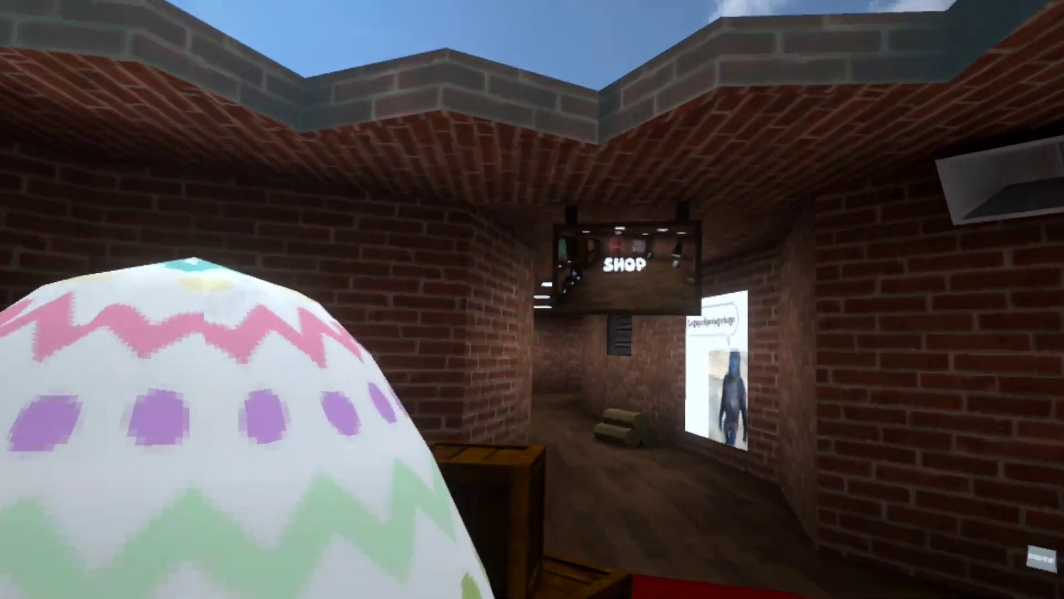
pyautogui.moveTo(532, 299)
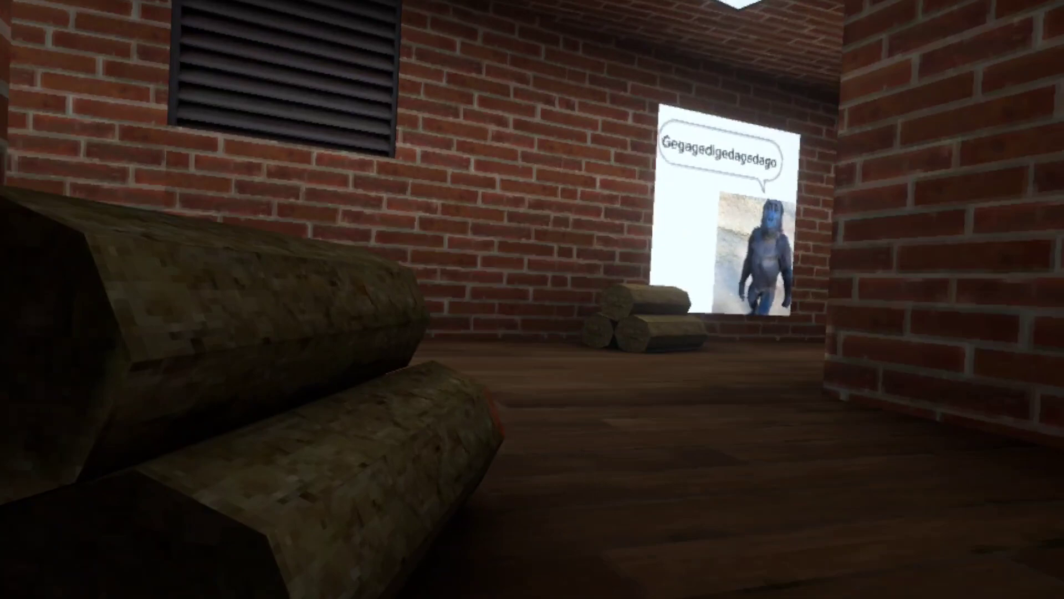
pyautogui.moveTo(533, 300)
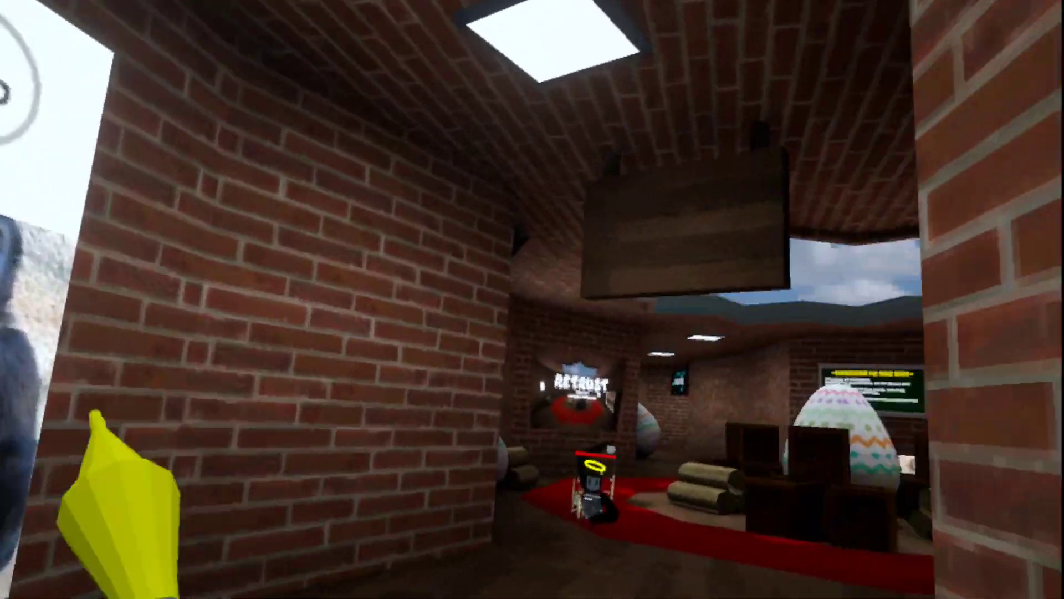
pyautogui.moveTo(532, 299)
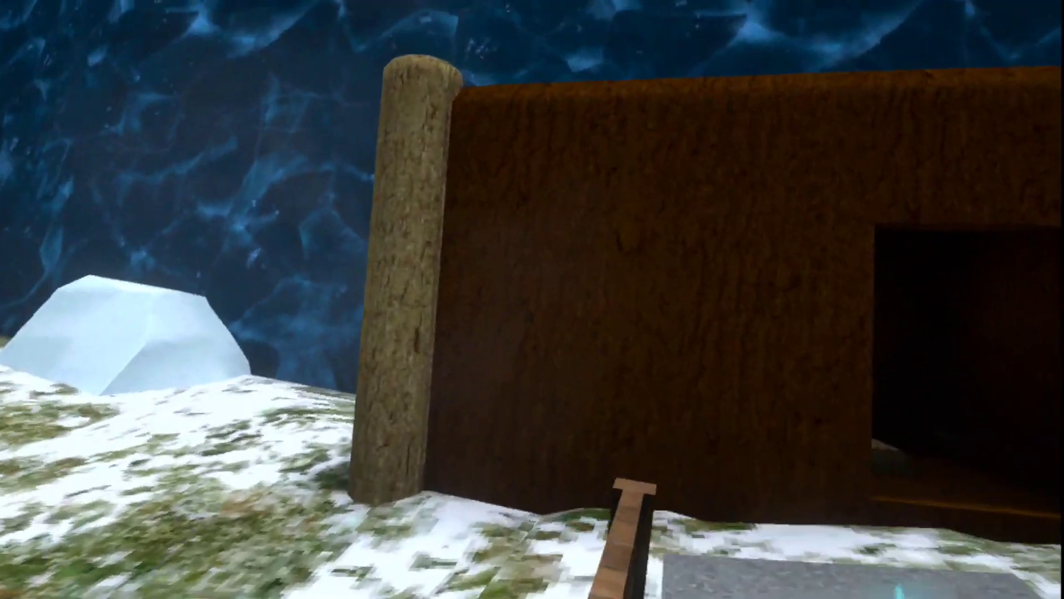
pyautogui.moveTo(532, 299)
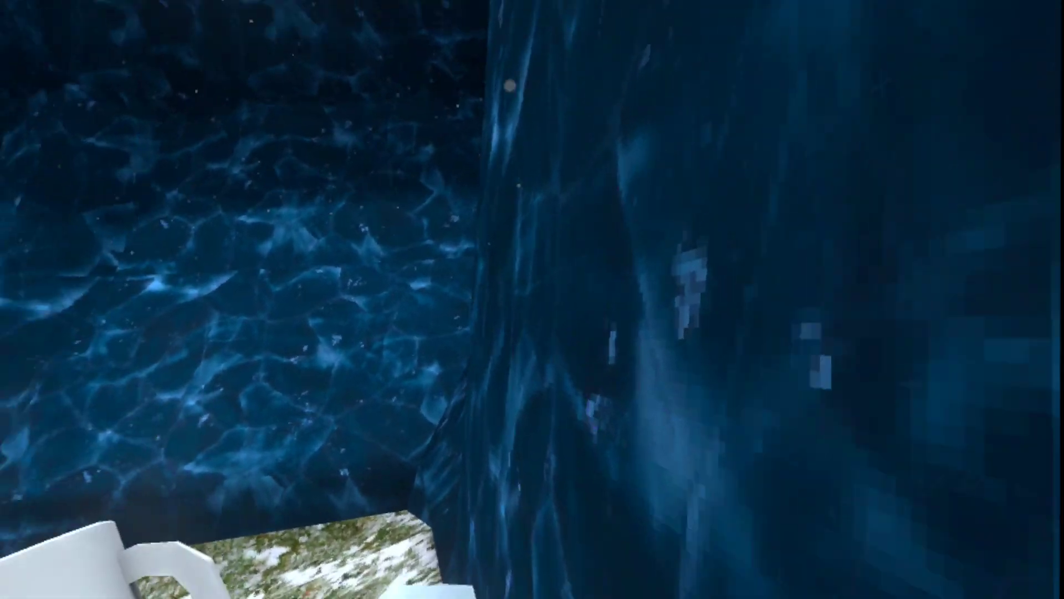
pyautogui.moveTo(532, 300)
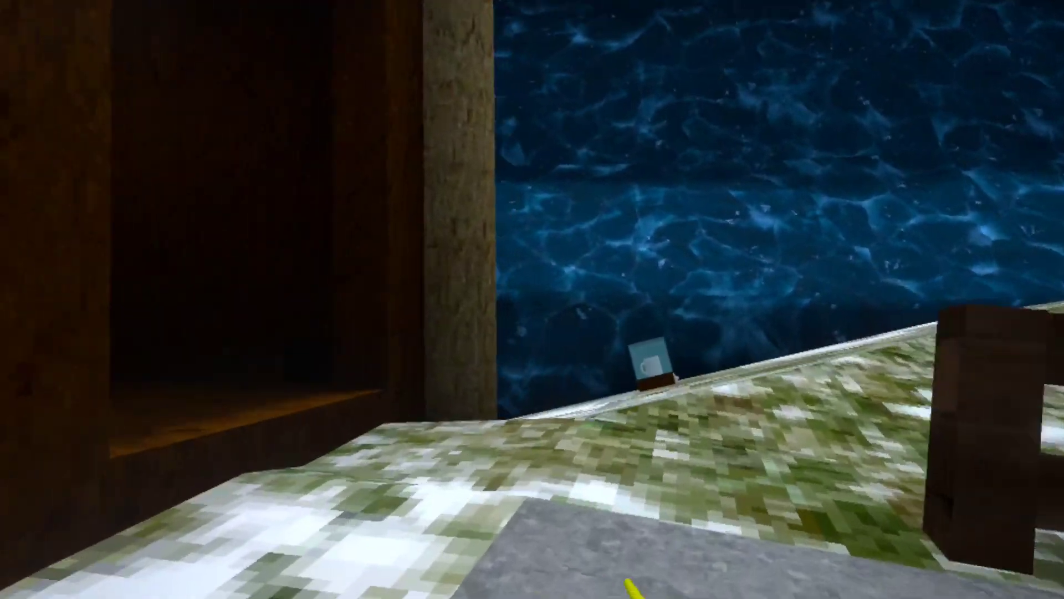
pyautogui.moveTo(532, 300)
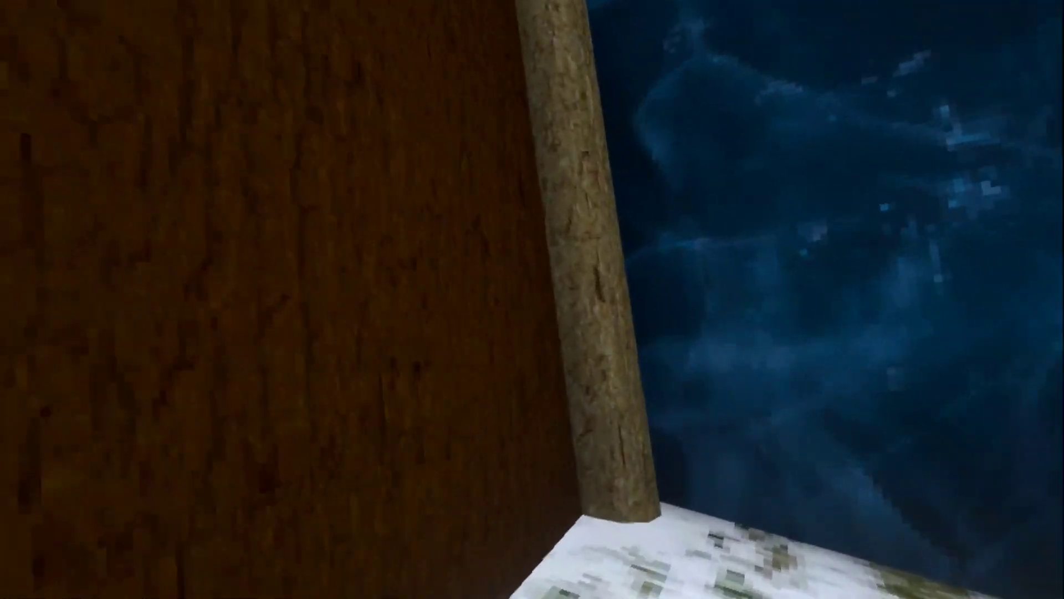
pyautogui.moveTo(532, 299)
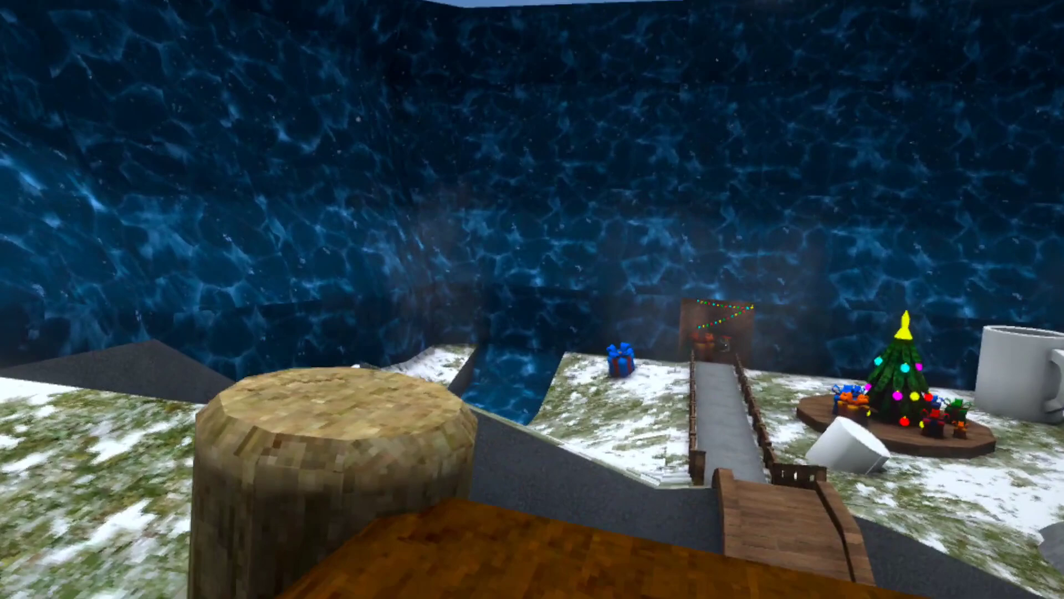
pyautogui.moveTo(532, 299)
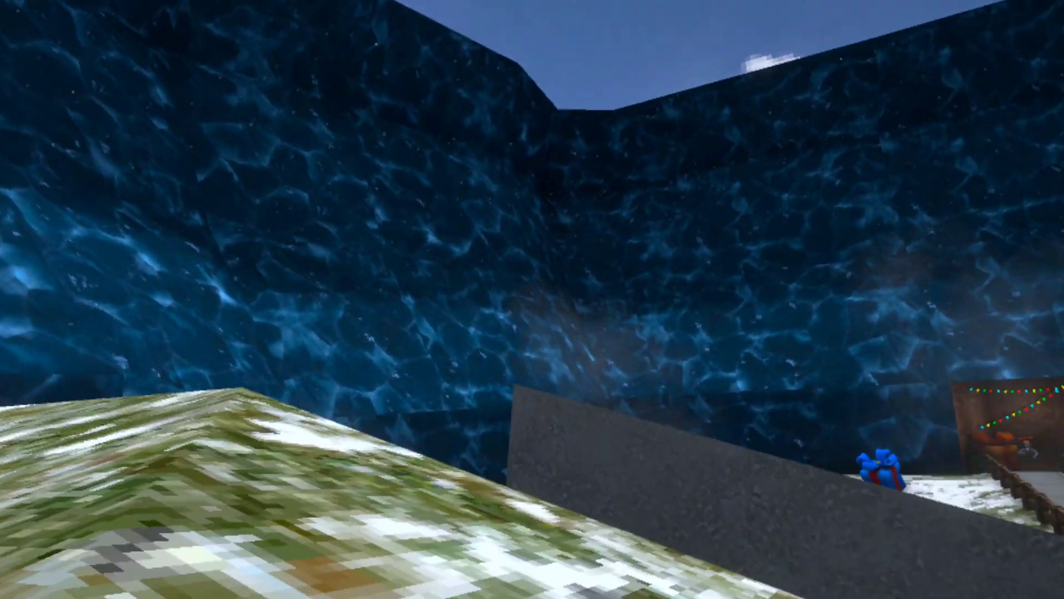
pyautogui.moveTo(532, 300)
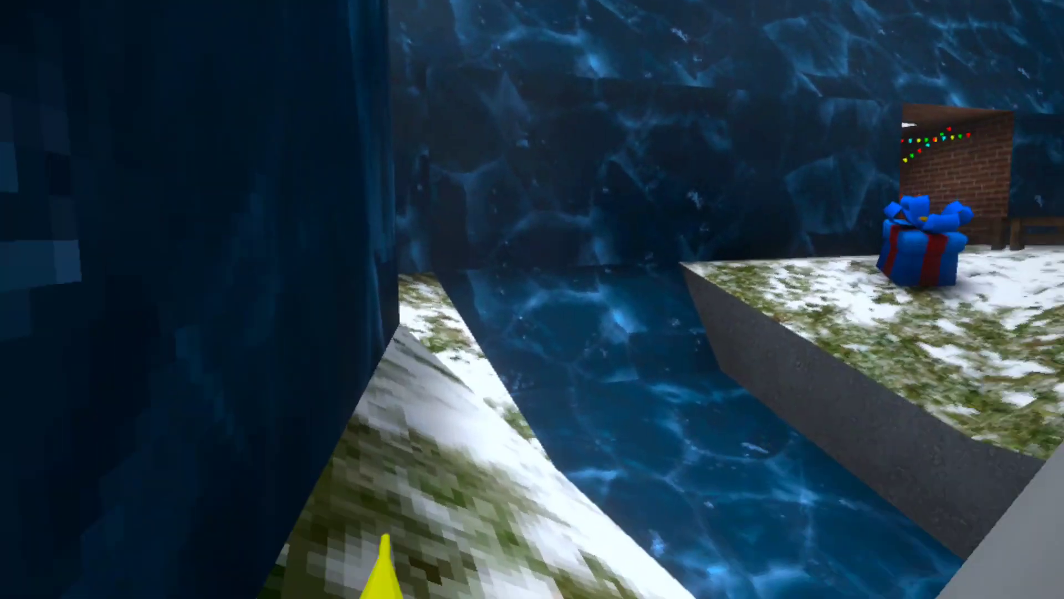
pyautogui.moveTo(532, 299)
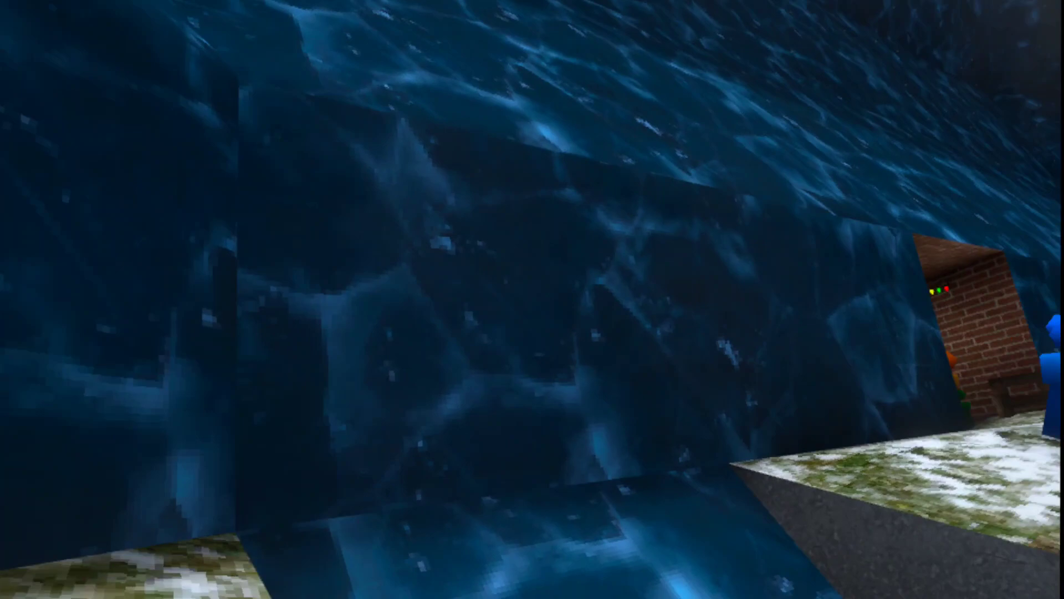